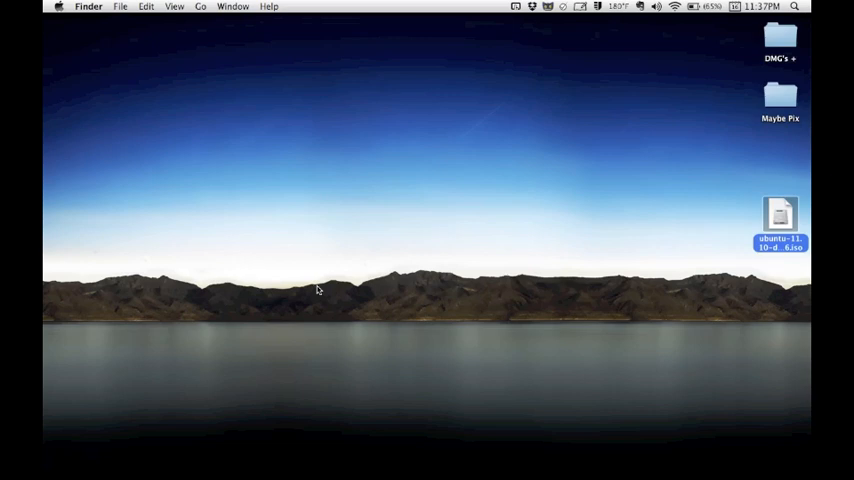
mouse_move(684, 260)
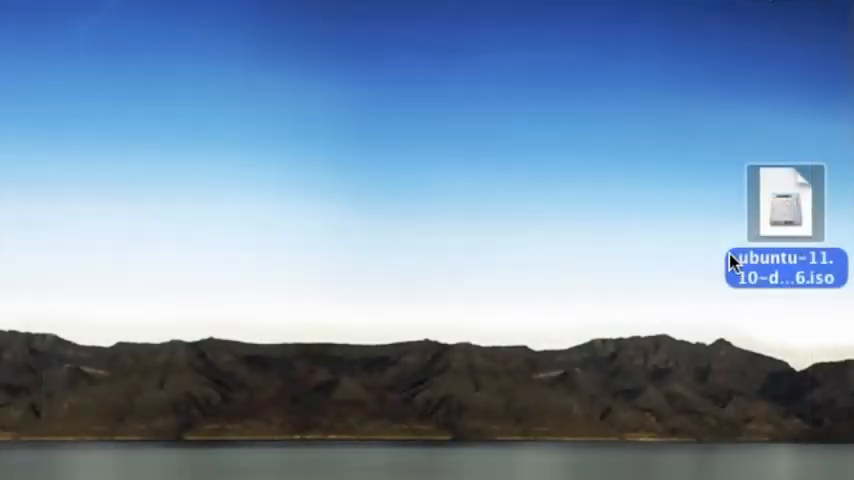
mouse_move(698, 188)
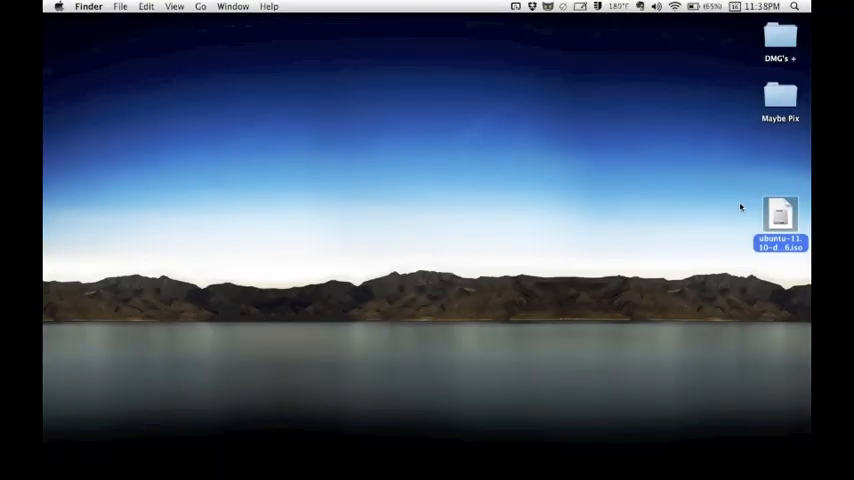
mouse_move(662, 224)
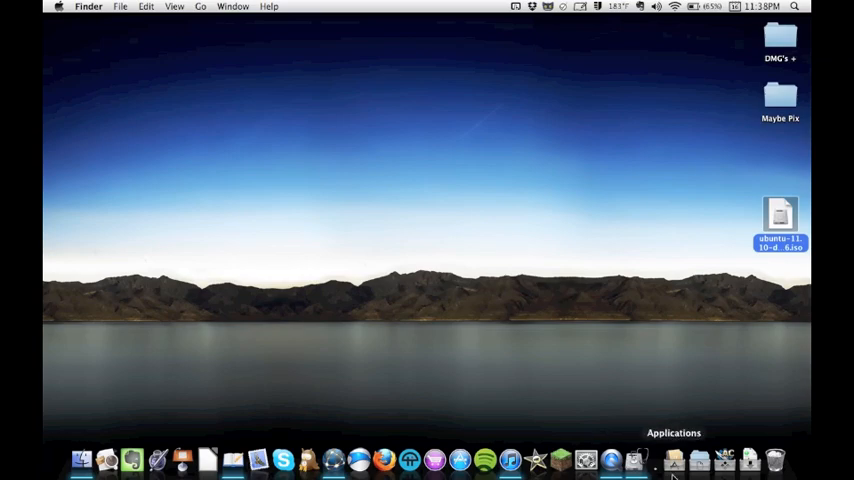
Show the Applications folder grid from the Dock and scroll through the installed apps.
left_click(674, 460)
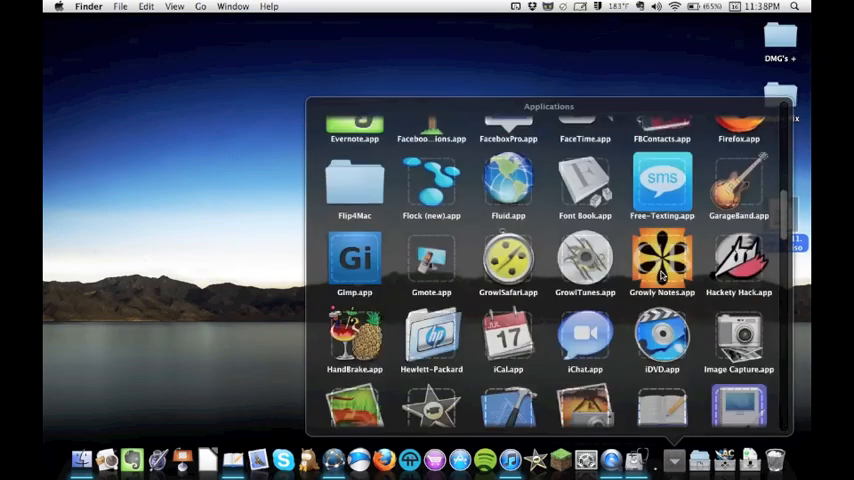
scroll("down", 3)
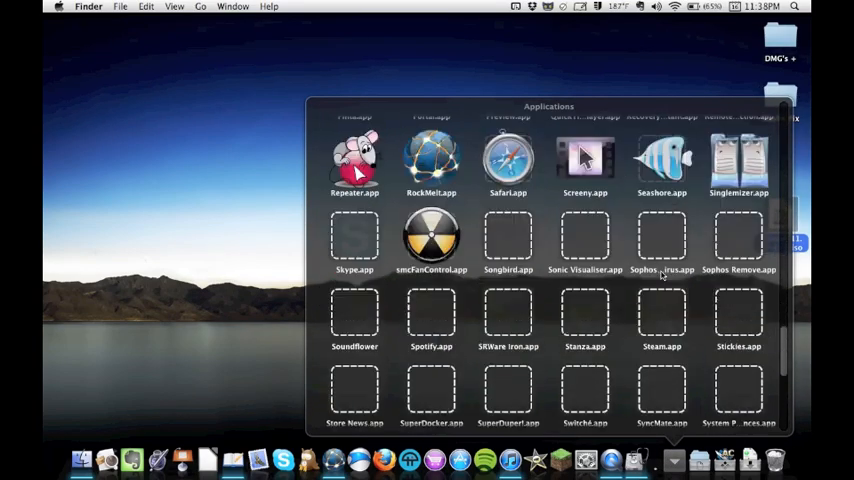
scroll("down", 3)
type("disk u")
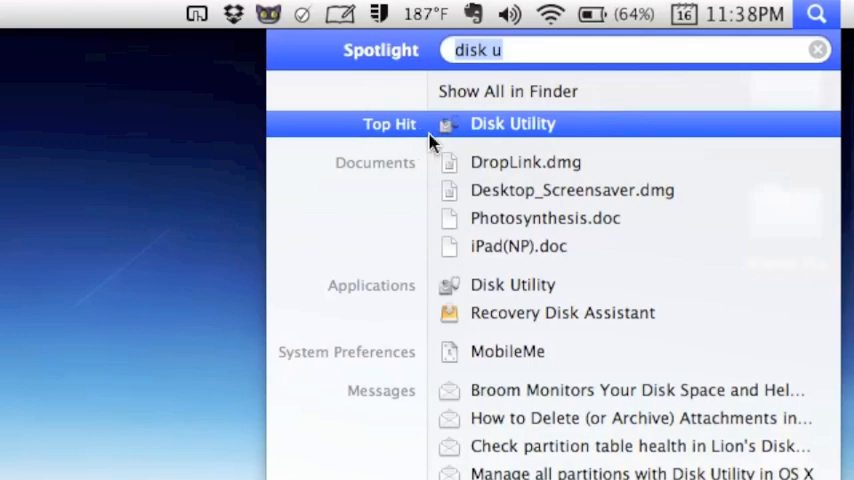
mouse_move(184, 180)
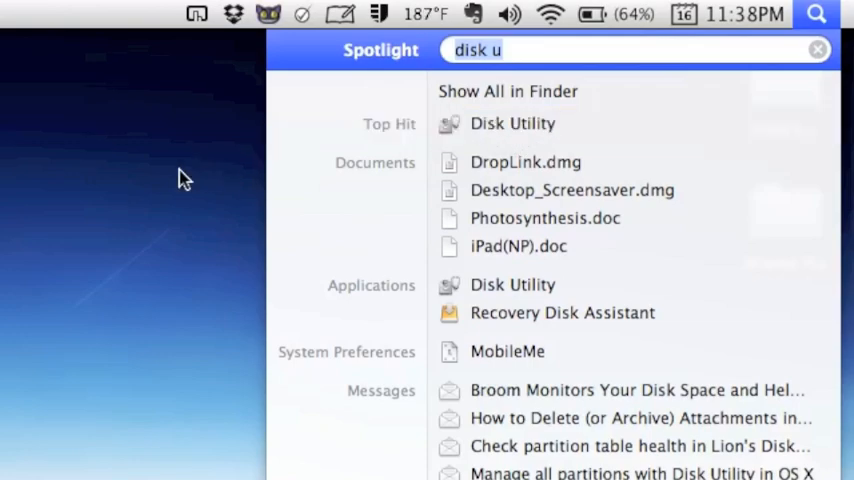
Launch Disk Utility from the Spotlight results for "disk u".
left_click(512, 122)
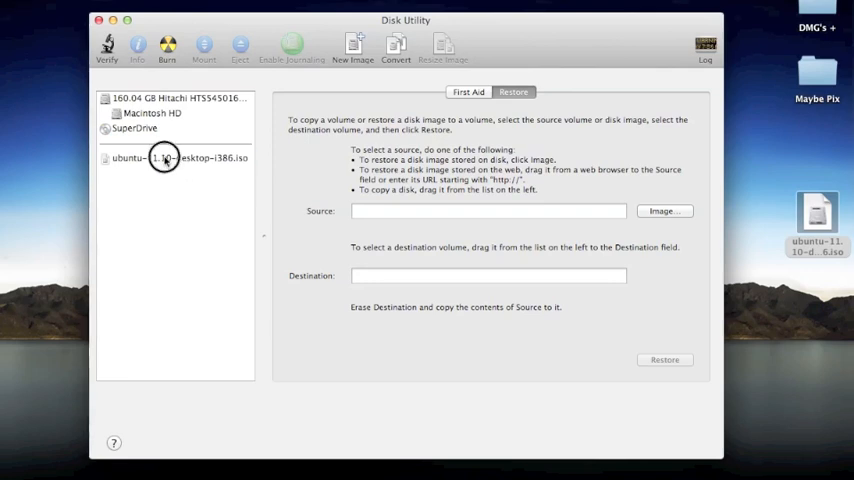
Select the ubuntu-11.10-desktop-i386.iso image in the Disk Utility sidebar to show its details.
left_click(176, 158)
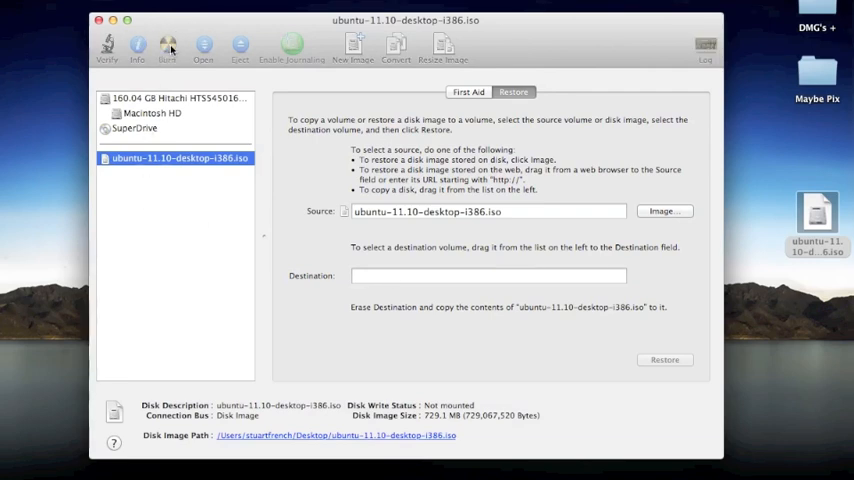
Set up the burn for the Ubuntu image, trying 2.4x then keeping Maximum Possible (4x) speed with verify and eject.
left_click(168, 46)
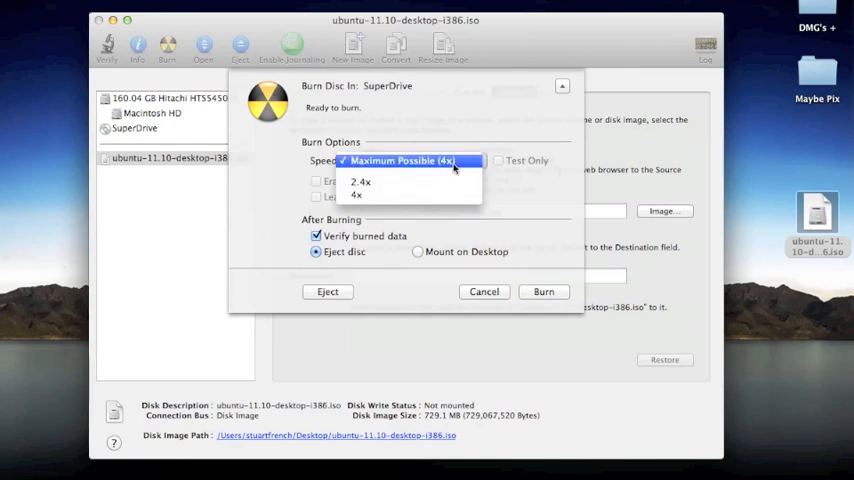
left_click(400, 160)
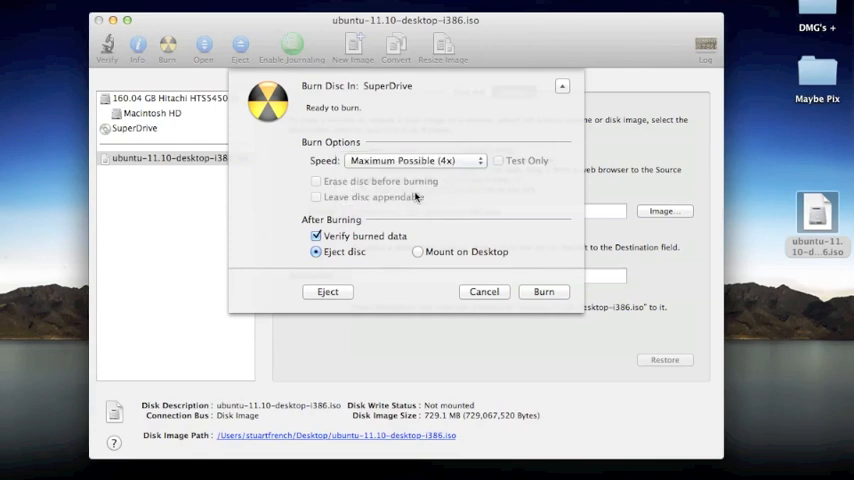
mouse_move(316, 244)
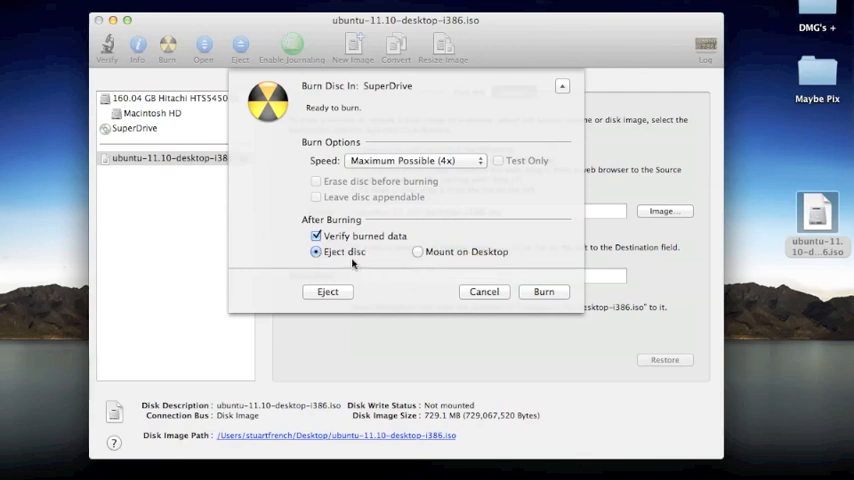
mouse_move(466, 252)
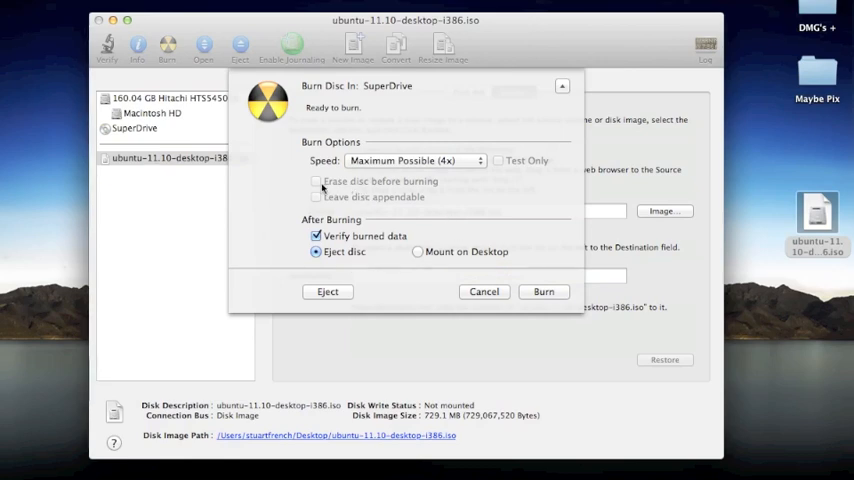
left_click(410, 160)
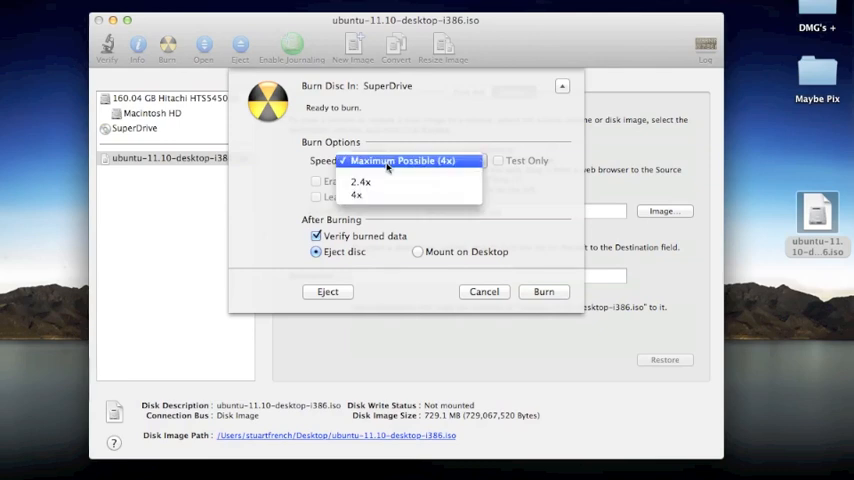
left_click(356, 196)
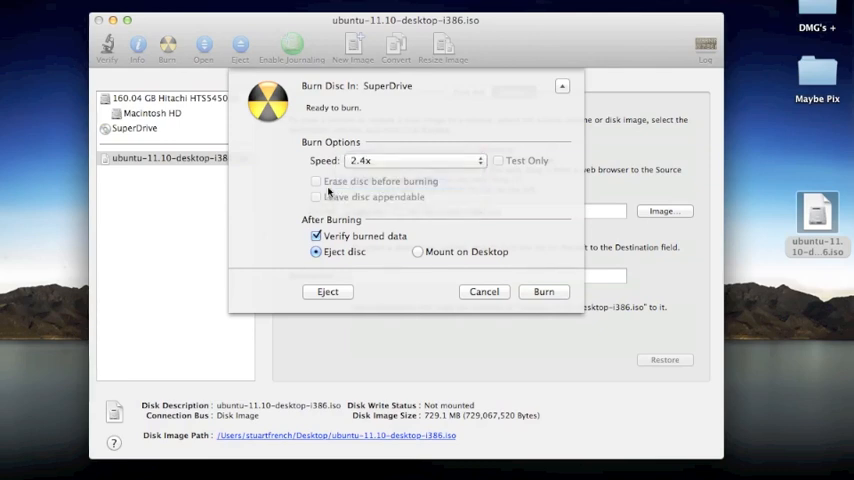
left_click(412, 160)
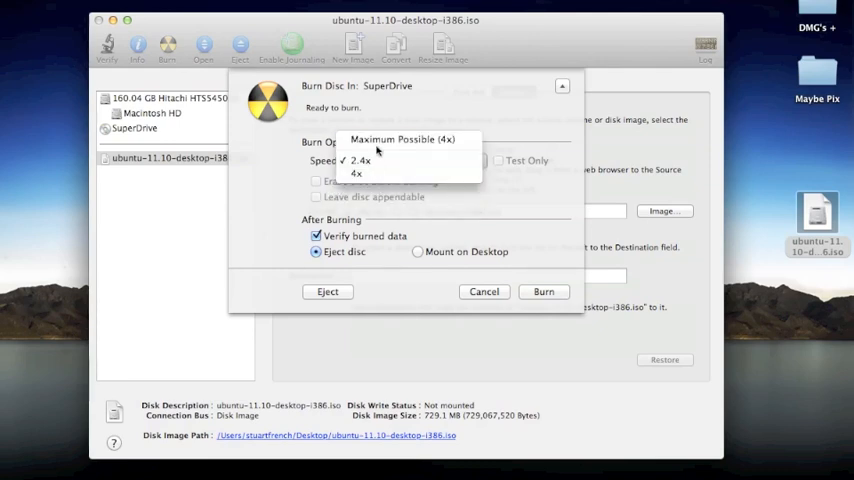
left_click(400, 140)
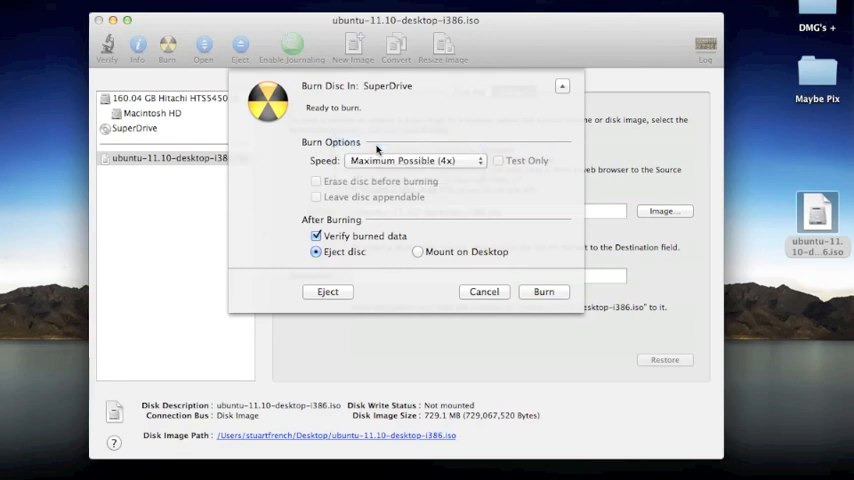
mouse_move(328, 190)
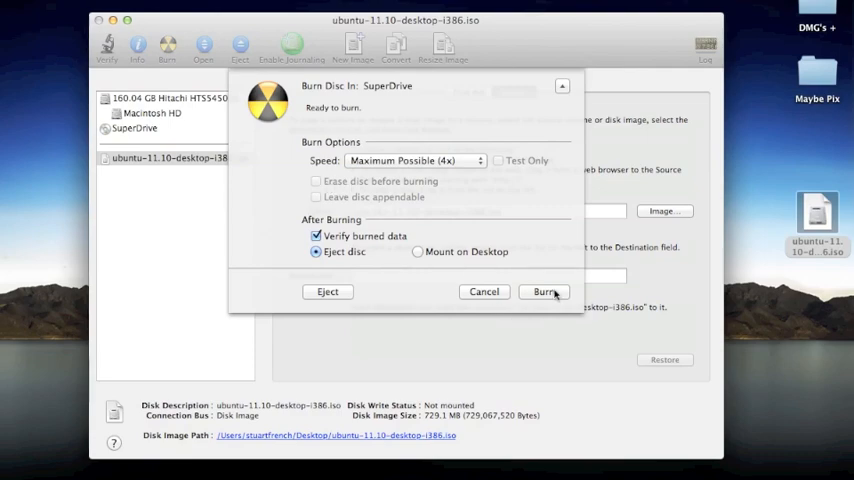
Burn the Ubuntu ISO to disc and acknowledge the burn-successful message.
left_click(544, 292)
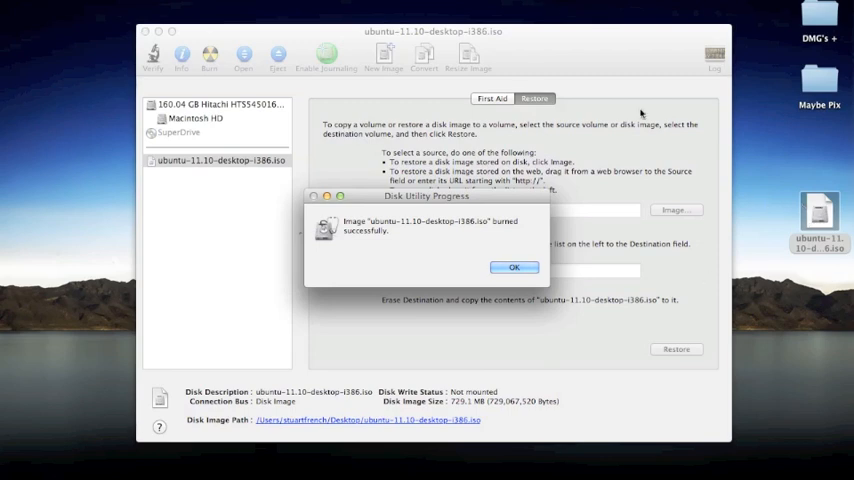
left_click(514, 268)
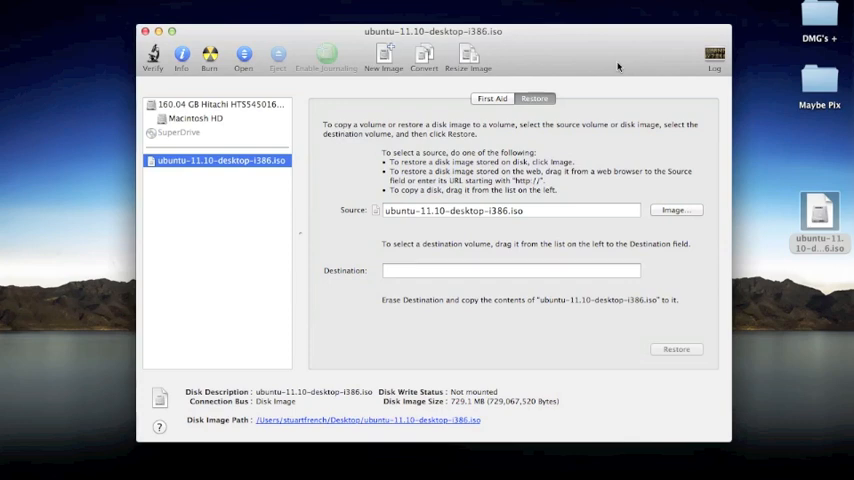
mouse_move(536, 148)
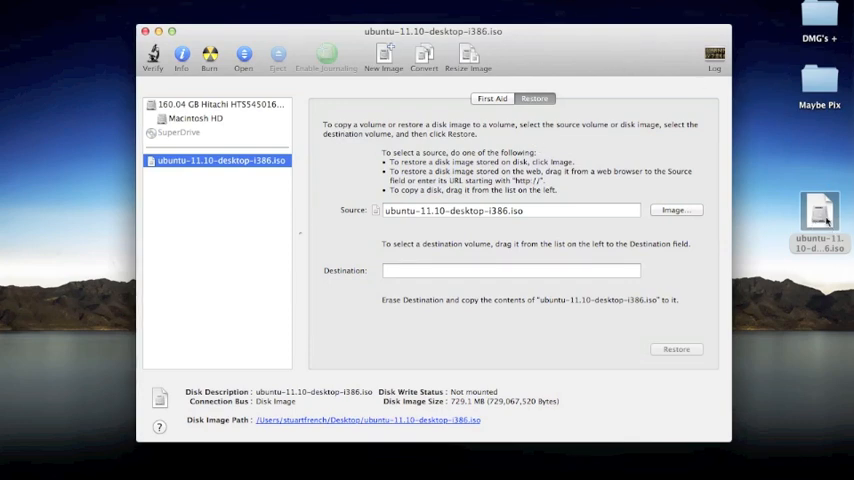
mouse_move(580, 48)
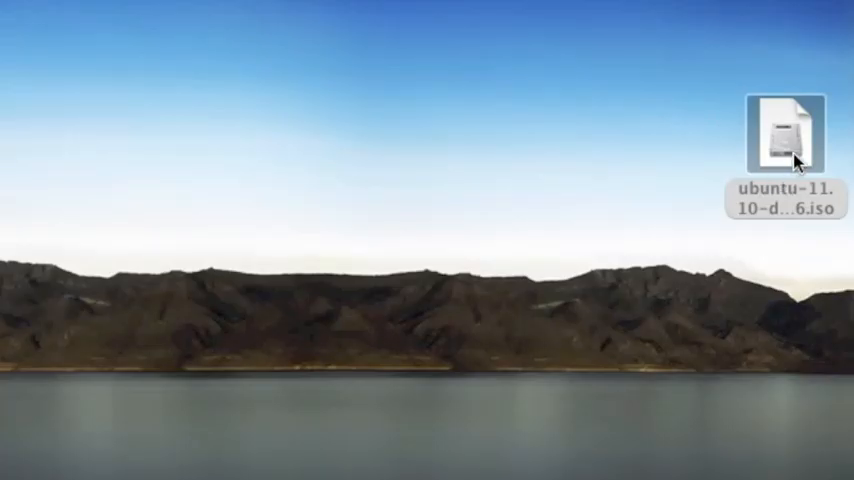
Show the desktop ISO's shortcut menu revealing Burn "ubuntu-11.10-desktop-i386.iso" to Disc….
right_click(784, 136)
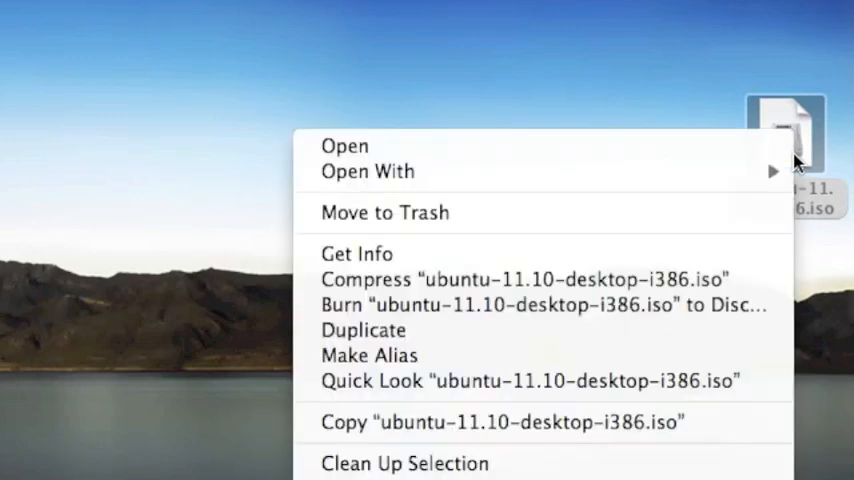
mouse_move(724, 304)
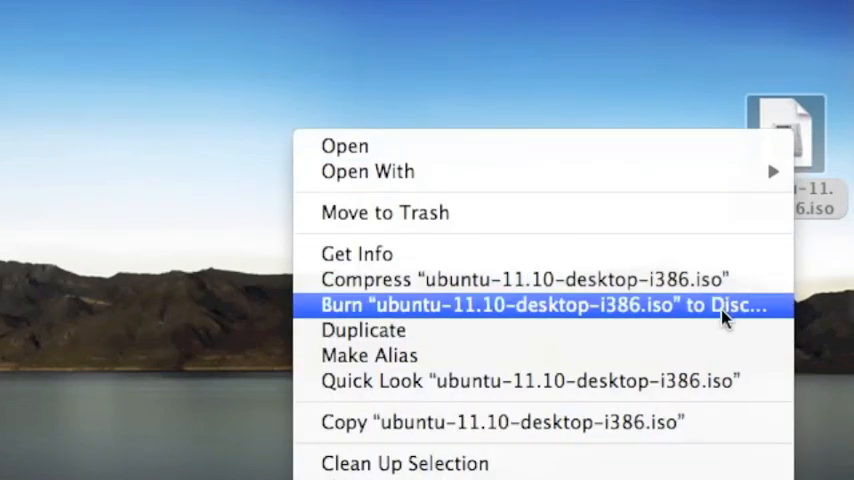
mouse_move(604, 316)
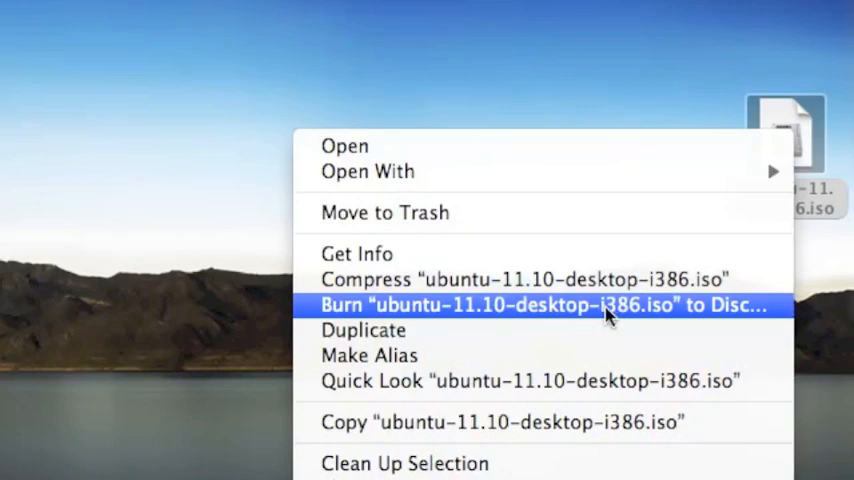